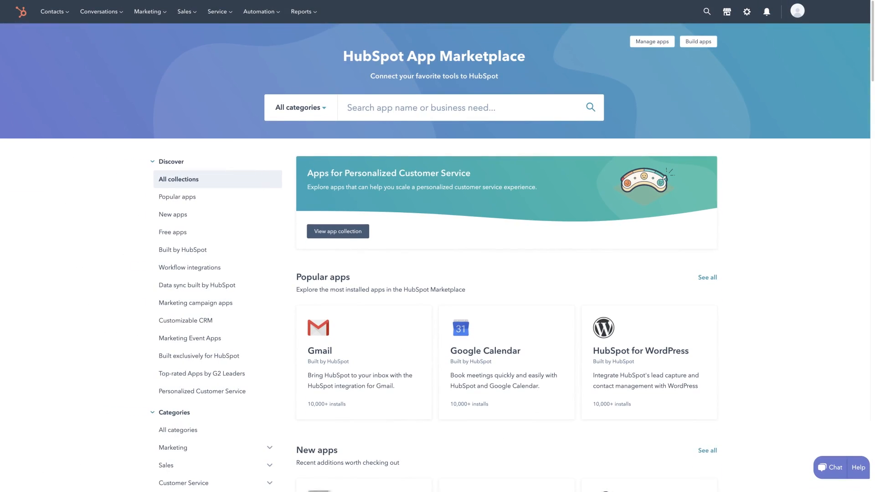
Scroll through the Typeform survey template gallery to review available templates
scroll("down", 3)
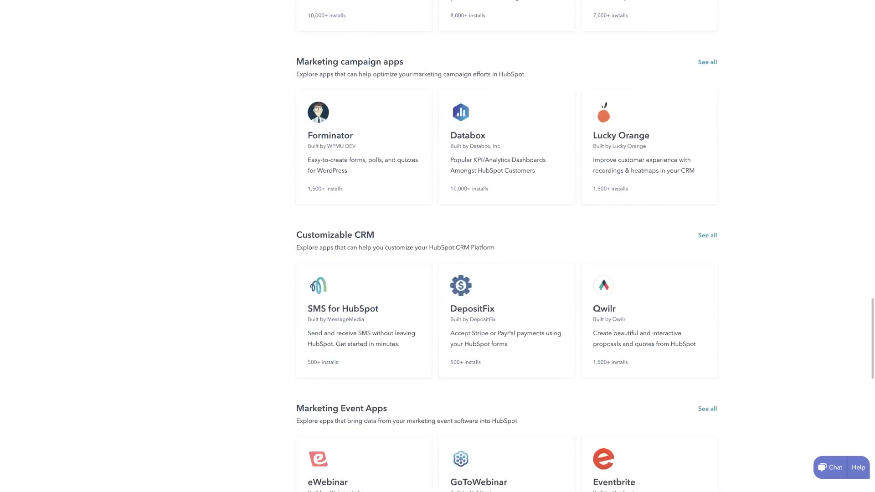
scroll("down", 3)
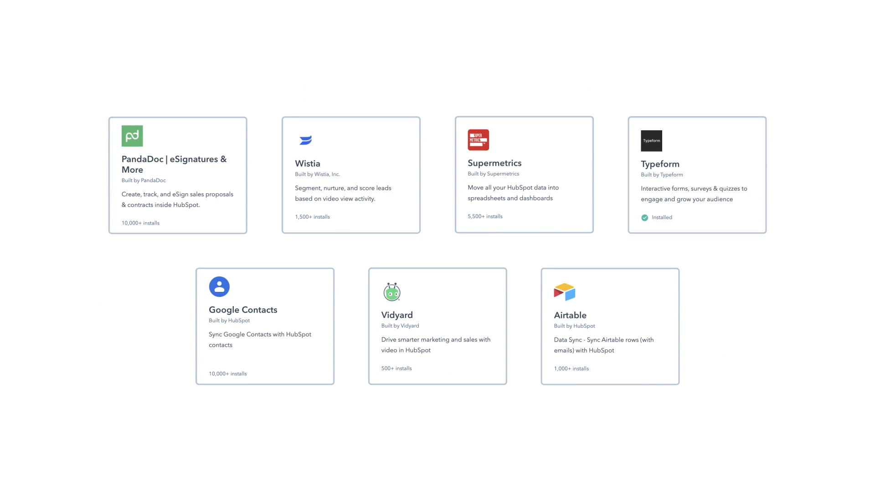
scroll("down", 3)
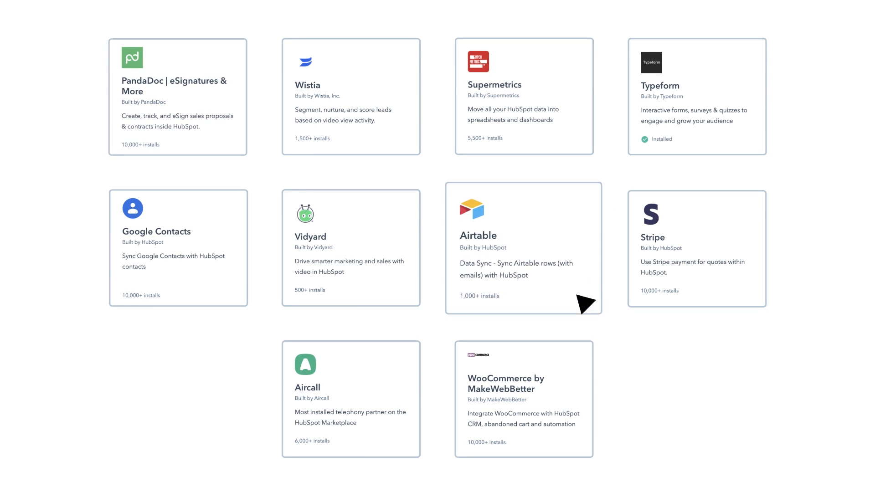
scroll("down", 3)
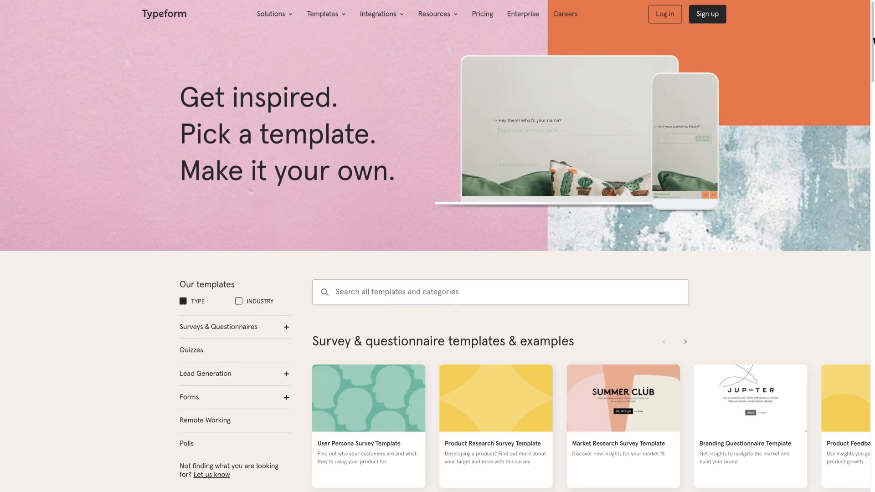
scroll("down", 3)
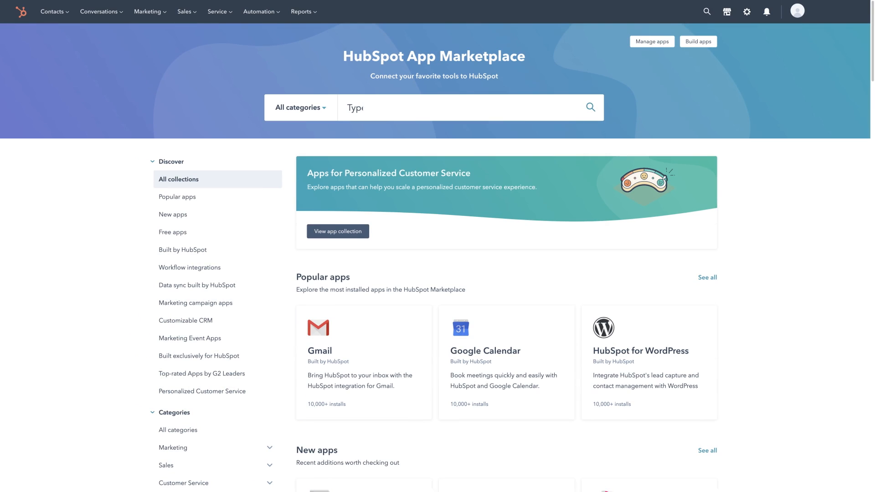
Find Typeform in the marketplace, install it, sign in and connect My new typeform
type("Typeform")
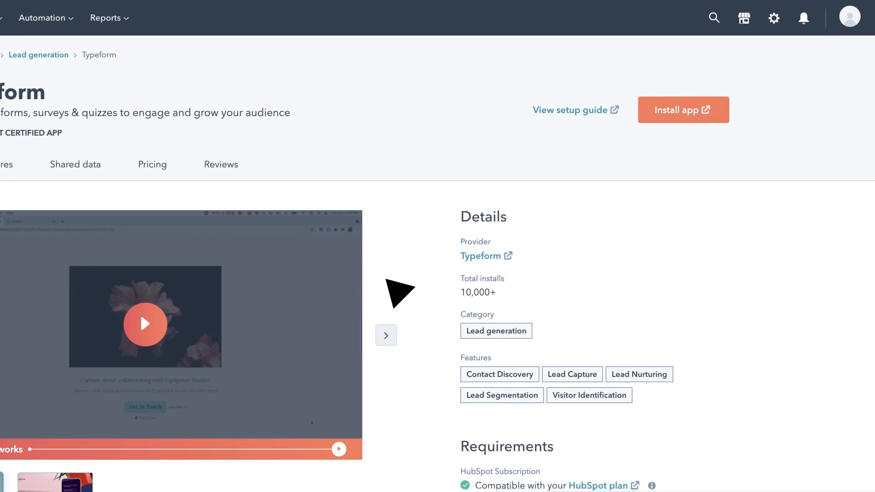
left_click(683, 110)
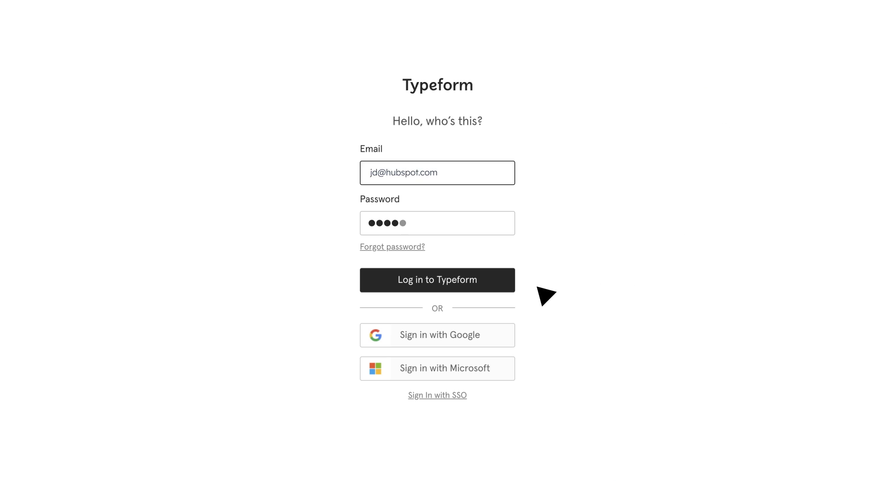
left_click(436, 280)
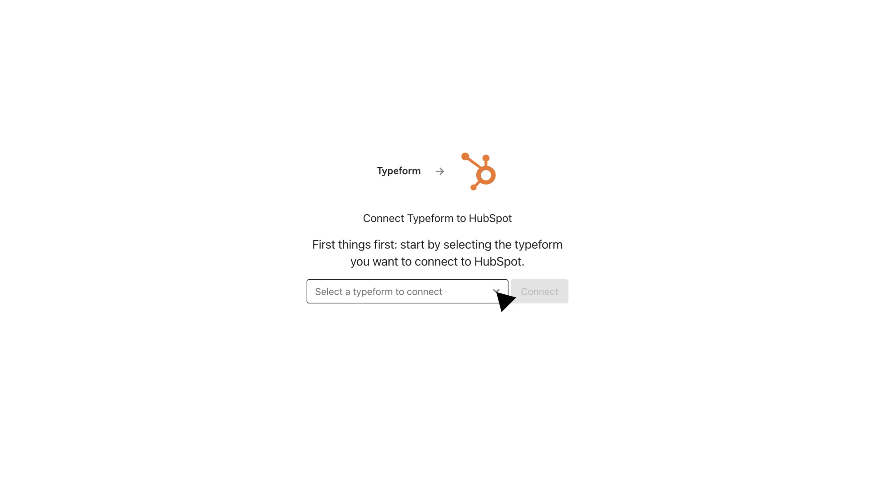
left_click(407, 292)
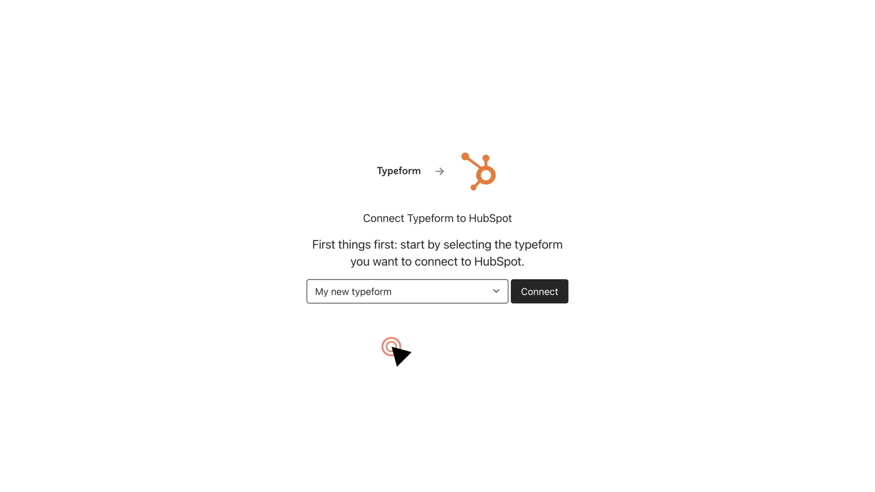
left_click(539, 292)
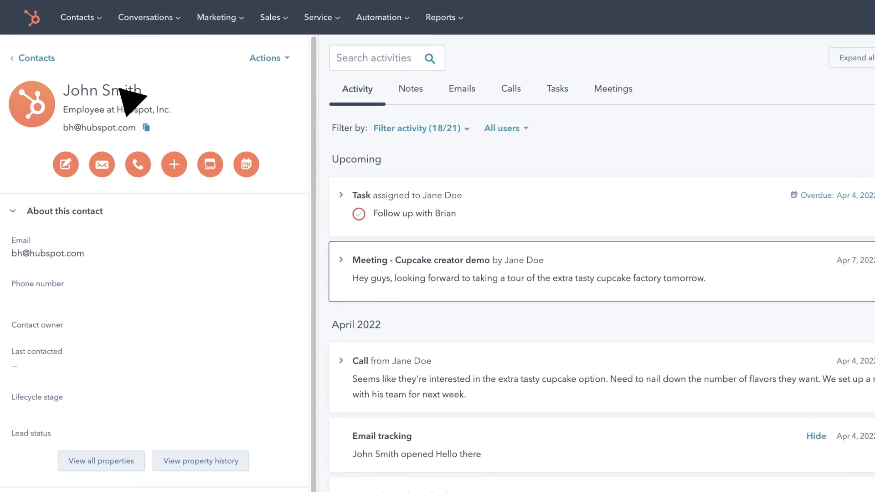
Map the thanks-for-your-interest question to the First Name contact field and review the remaining options
left_click(81, 17)
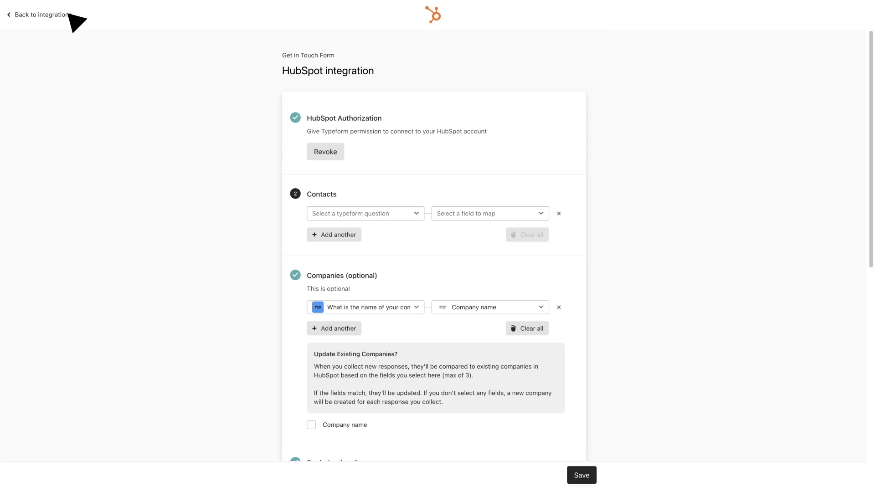
left_click(363, 214)
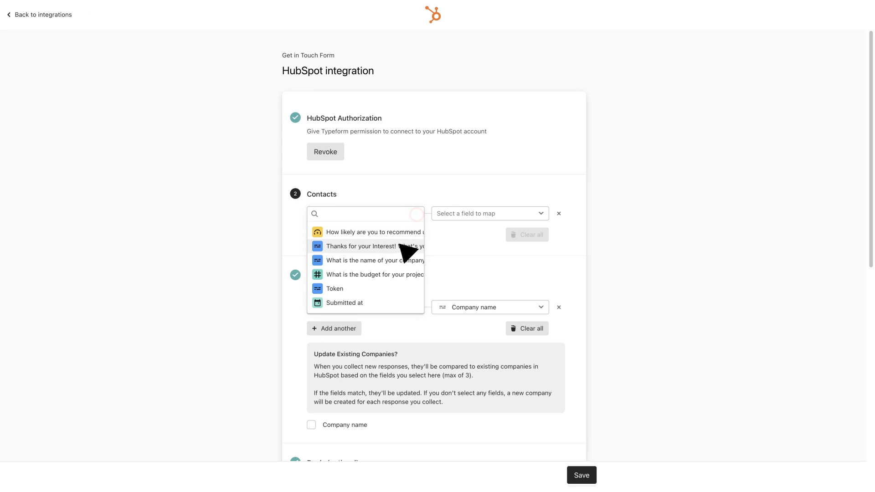
left_click(374, 247)
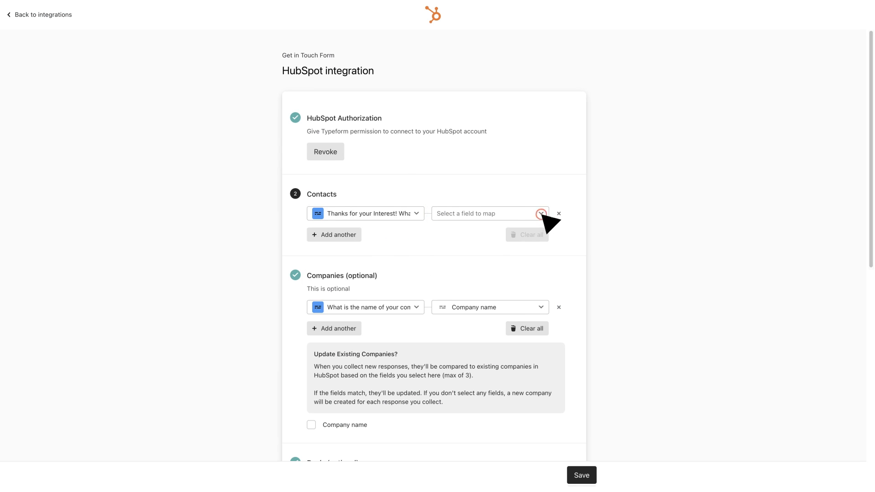
left_click(489, 213)
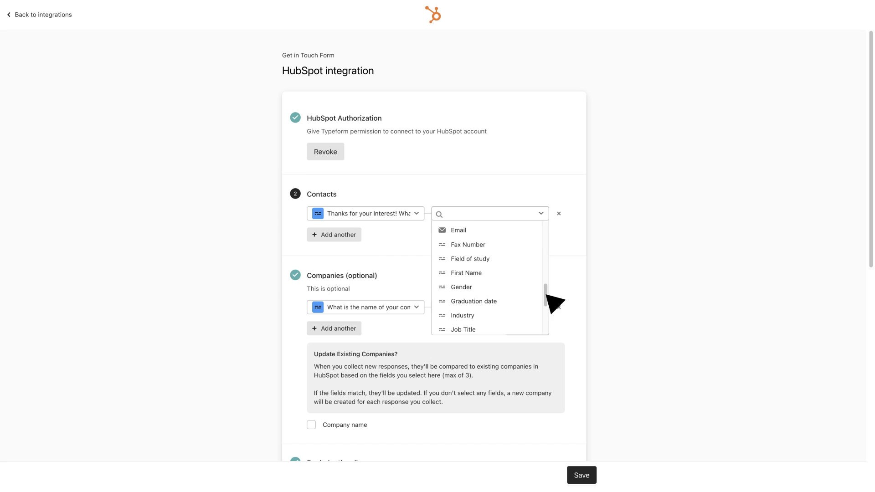
left_click(466, 272)
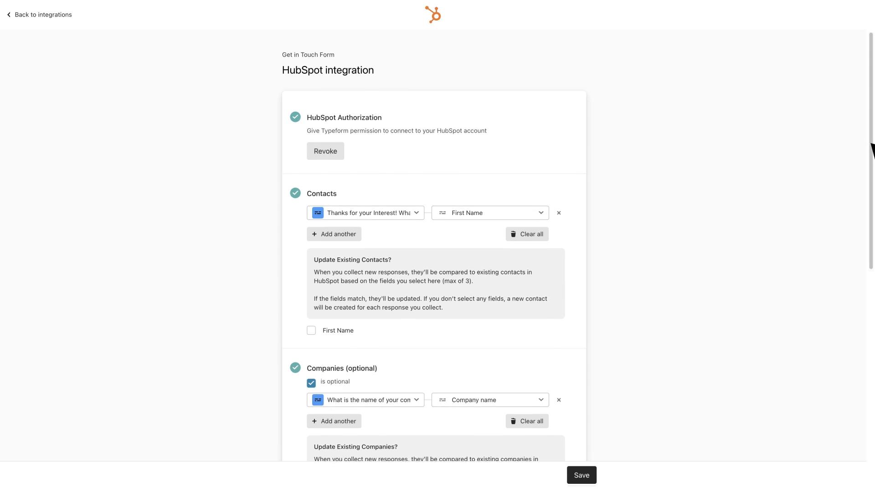
scroll("down", 3)
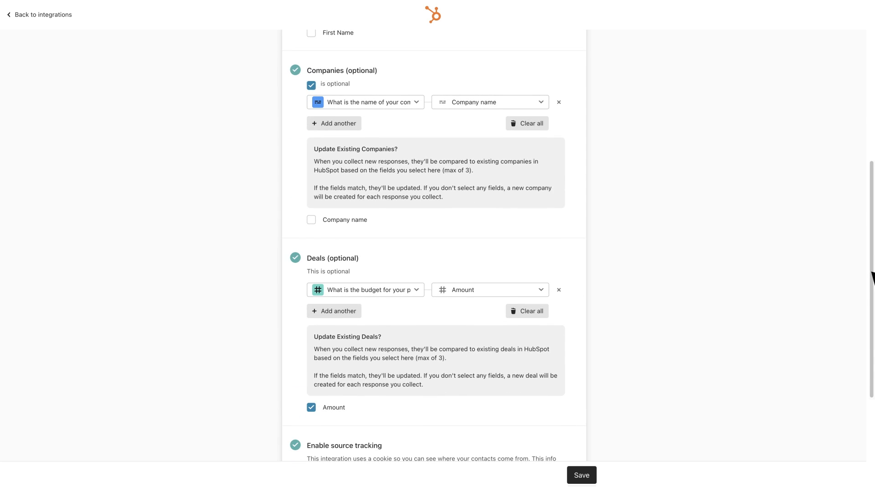
scroll("down", 3)
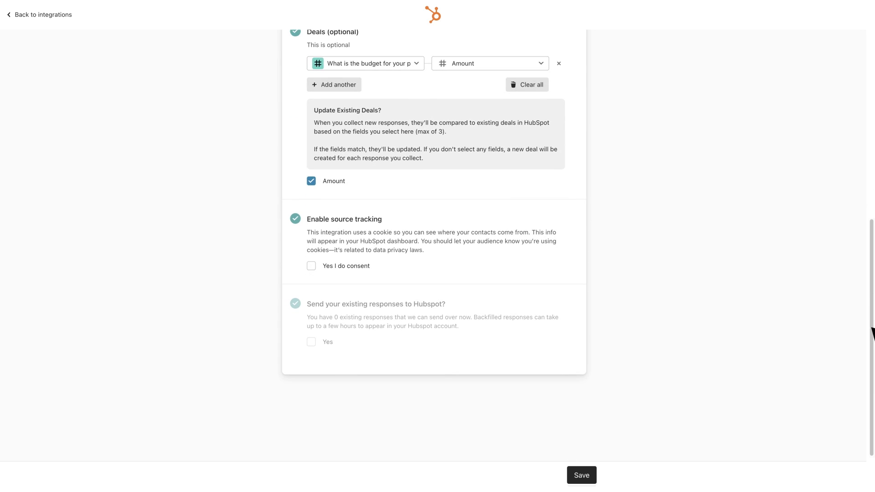
Save the integration settings, then search the contacts column chooser for Source properties
left_click(312, 266)
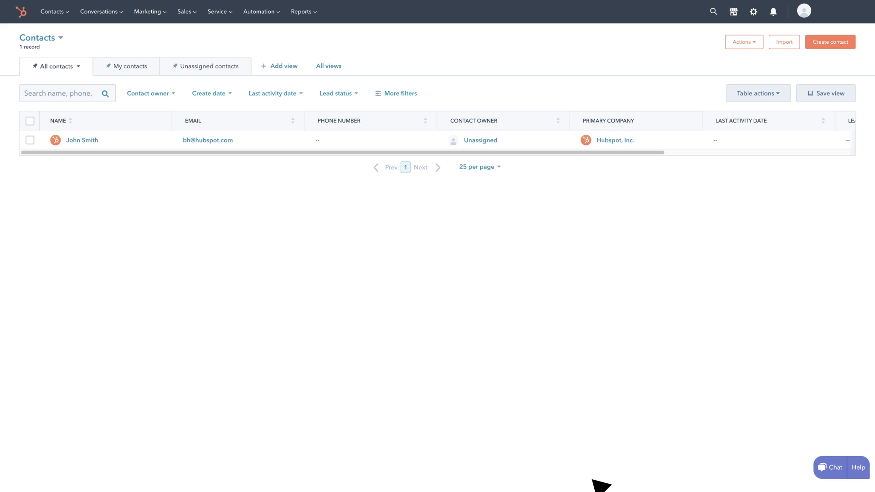
left_click(758, 93)
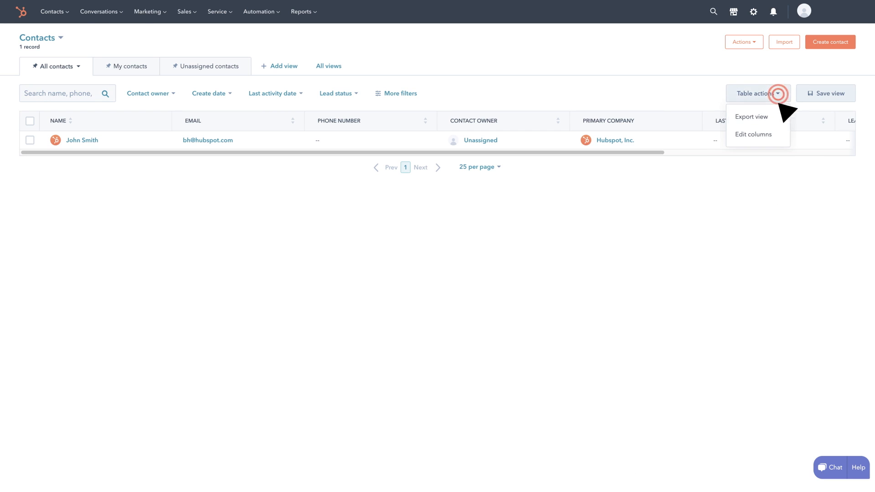
left_click(754, 134)
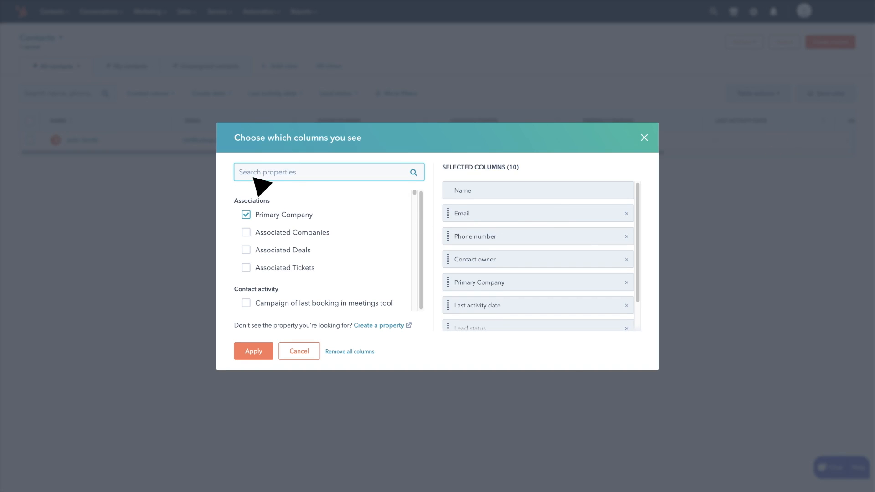
type("Source")
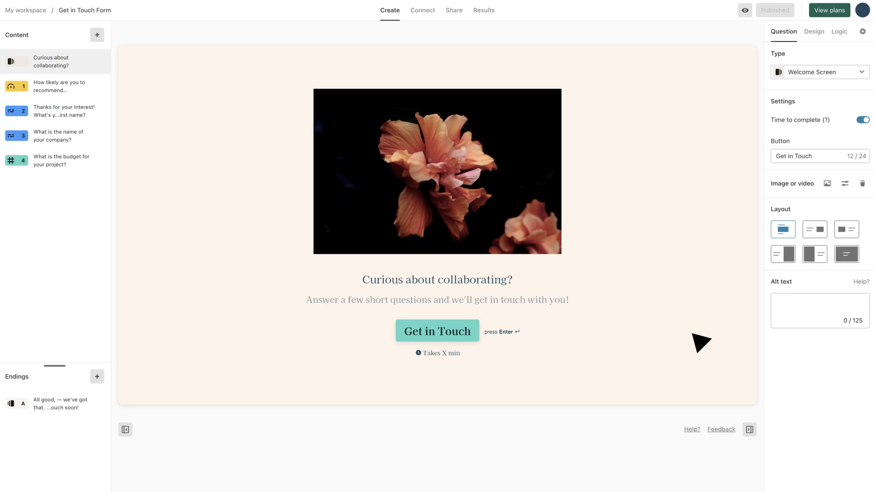
View the form's Share page, then go to HubSpot's Marketing menu on the properties page
left_click(454, 10)
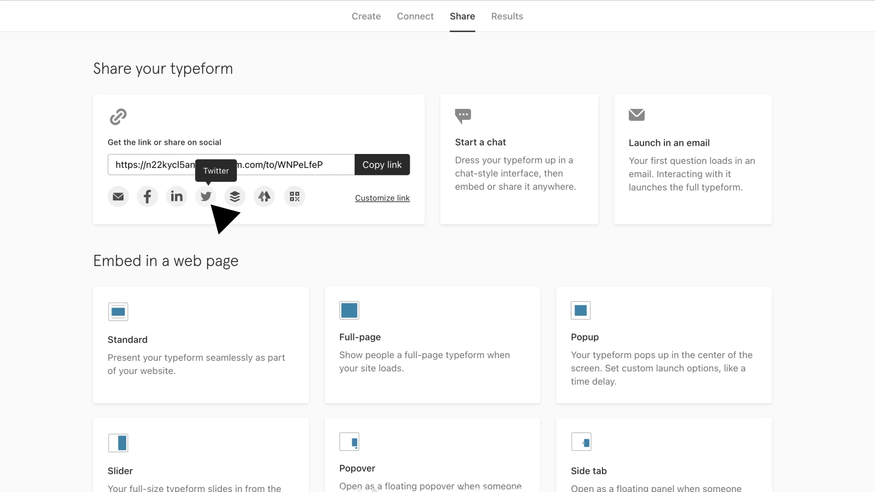
mouse_move(265, 196)
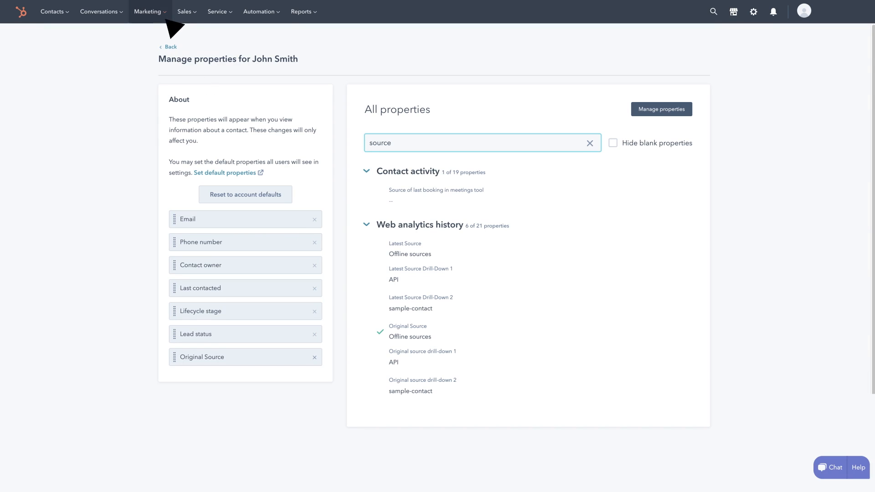
left_click(148, 11)
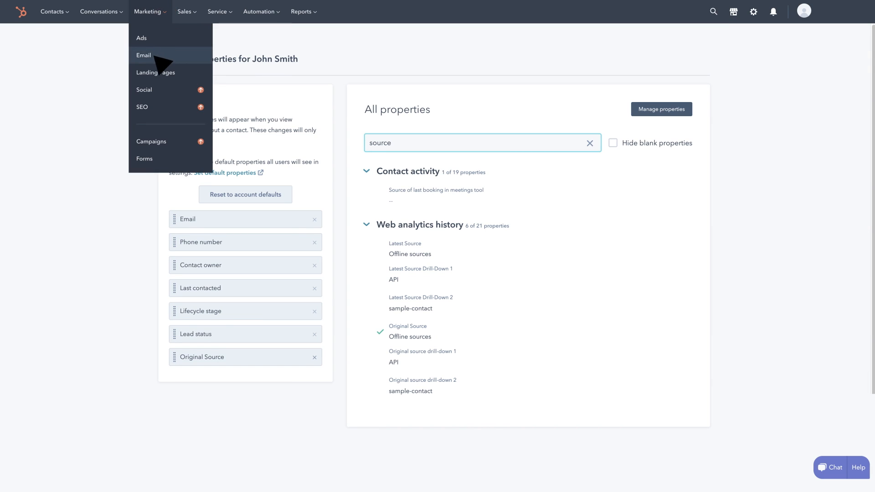